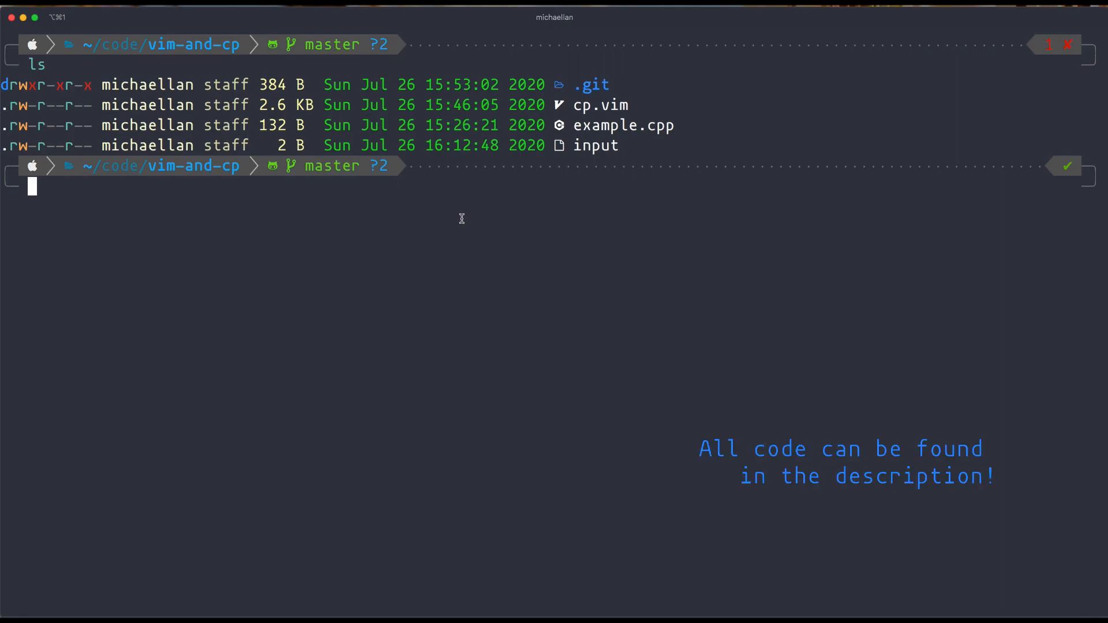
Launch Neovim on the cp.vim config file from the shell
type("nvim")
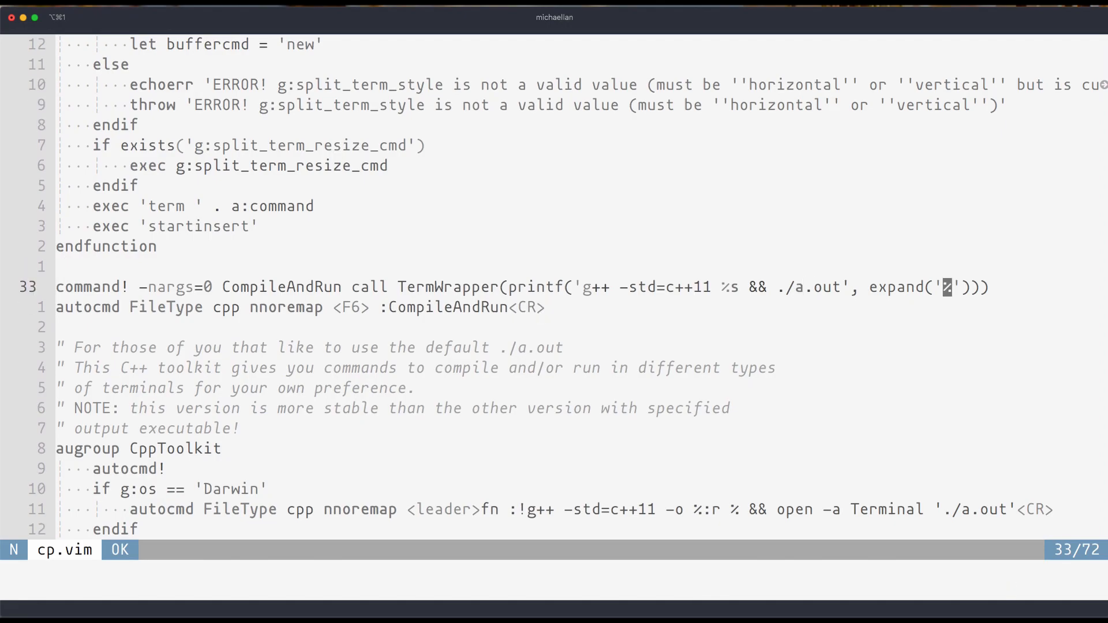
key("v")
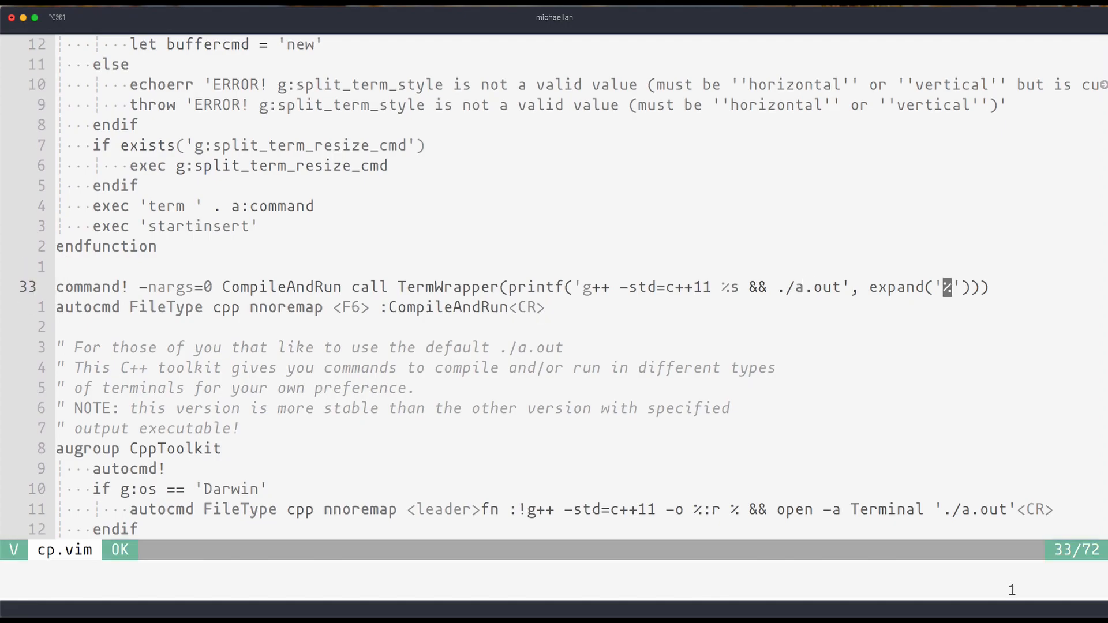
key("Escape")
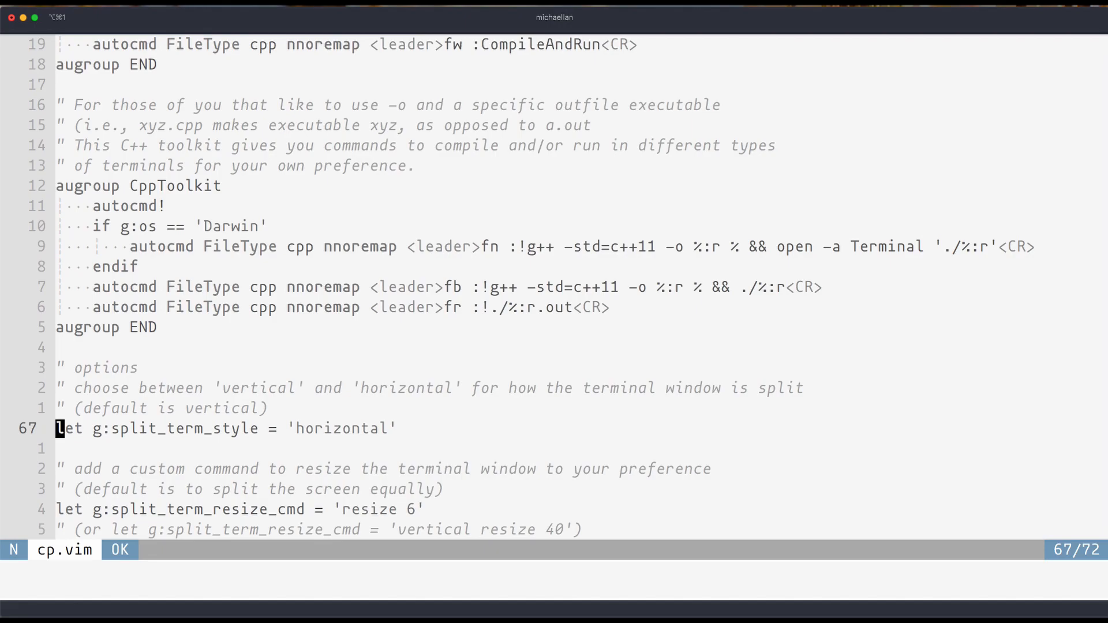
type(":vnew | term")
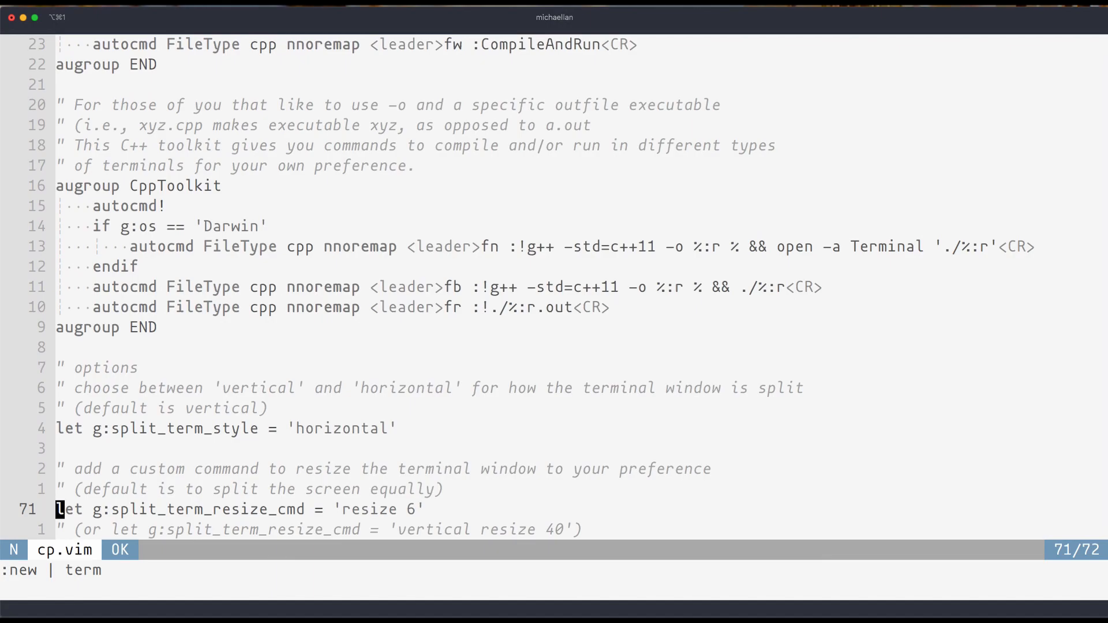
key("V")
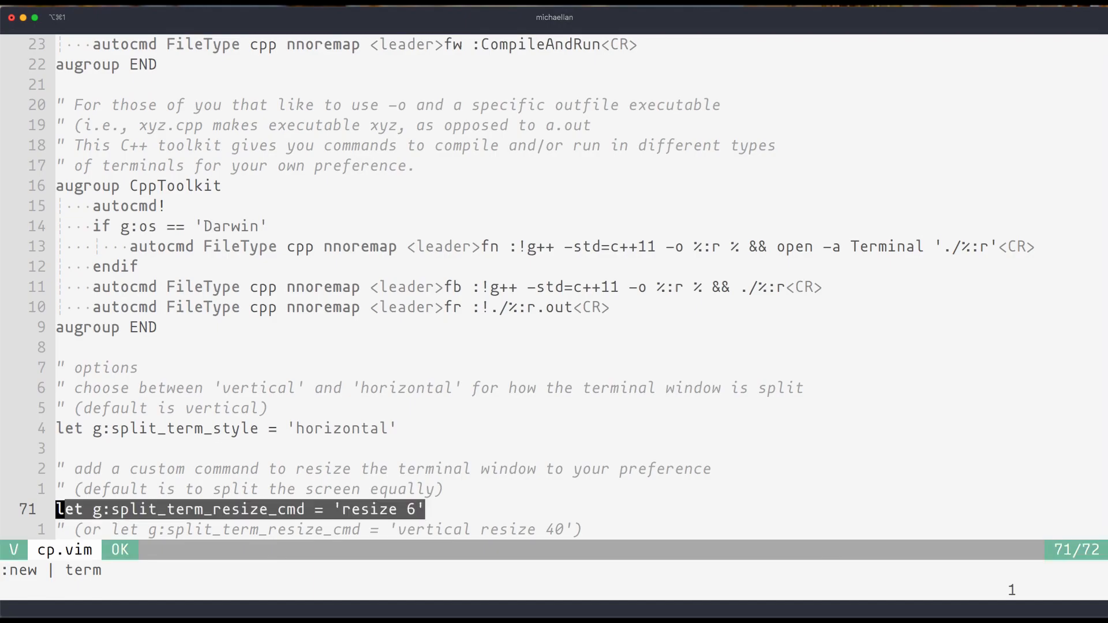
key("Escape")
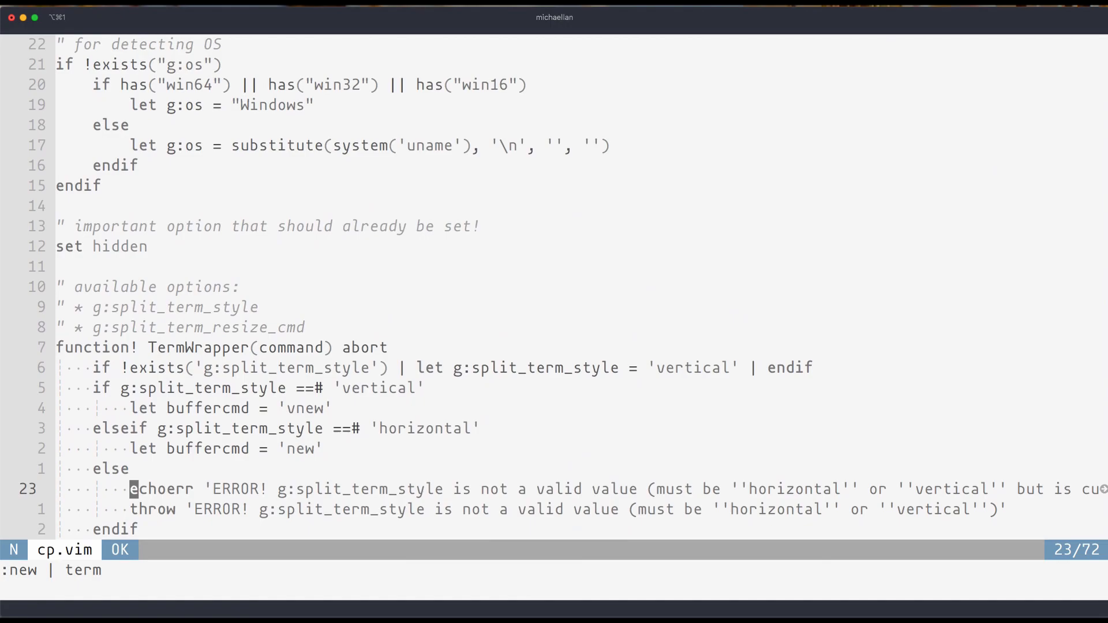
scroll("down", 3)
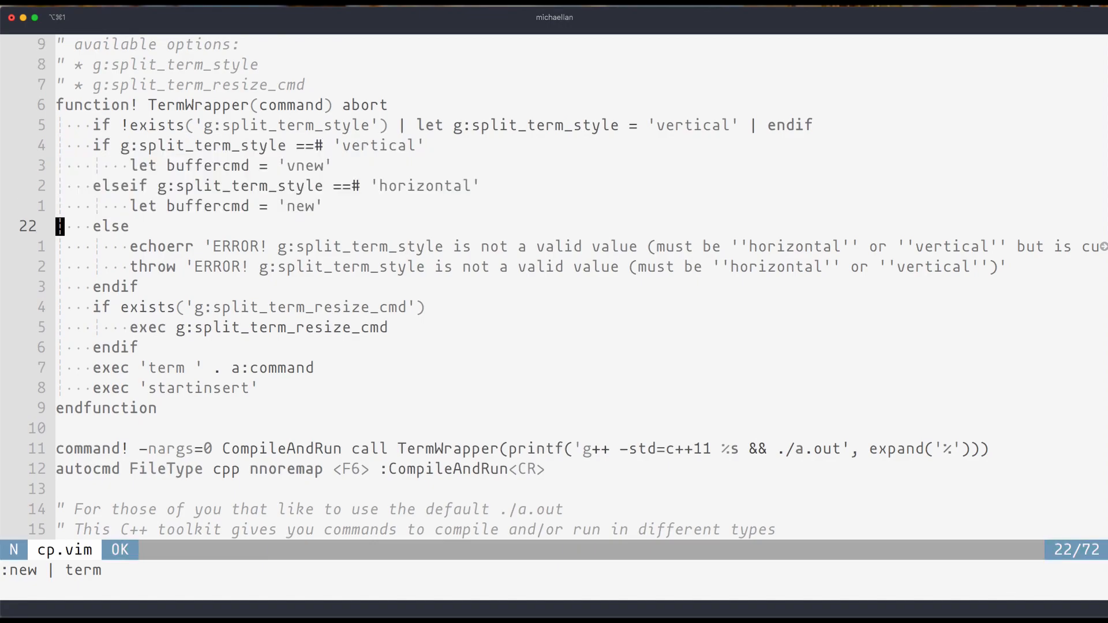
scroll("down", 3)
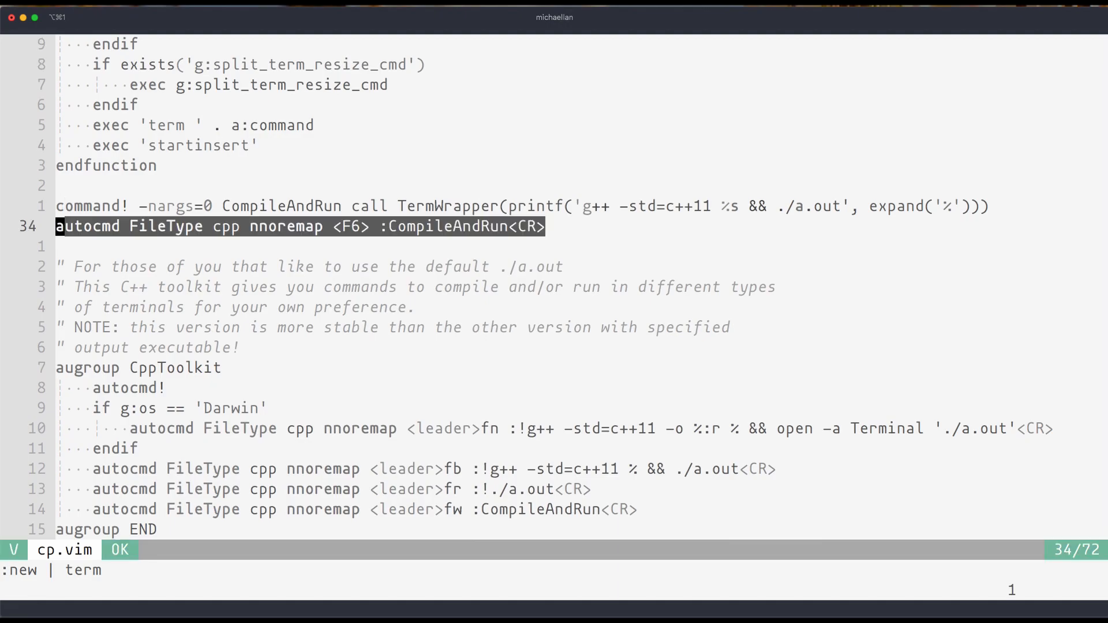
key("Escape")
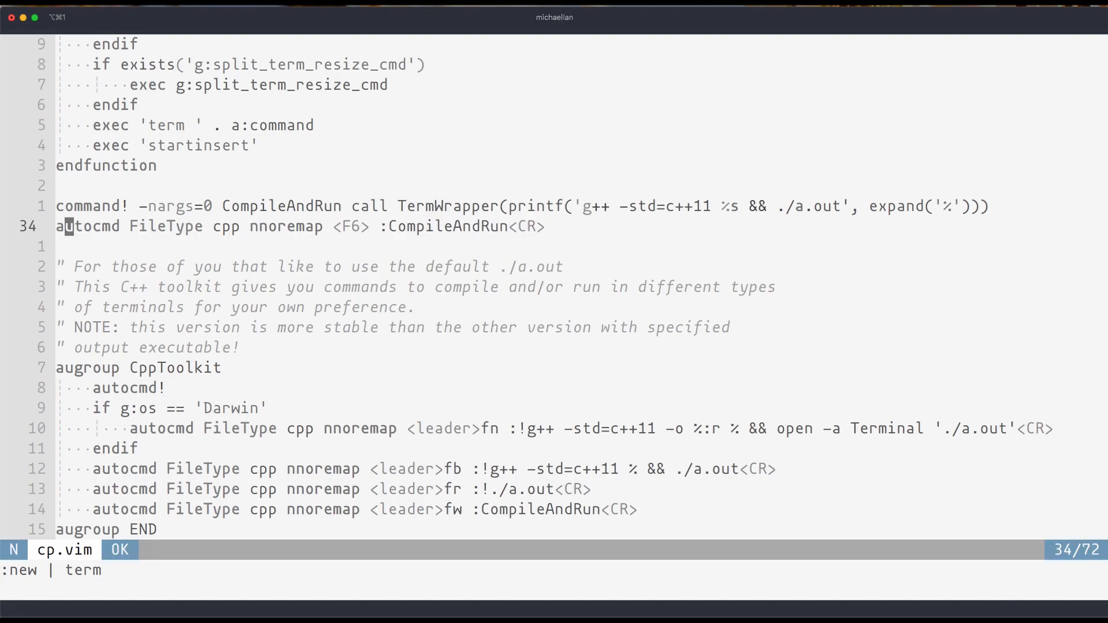
key("v")
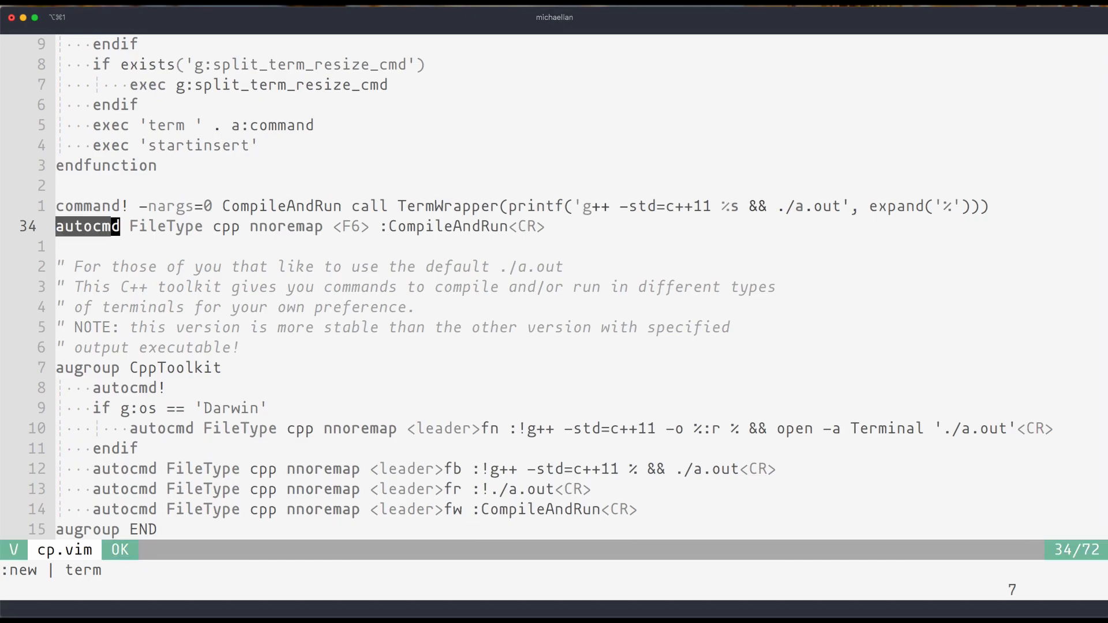
key("Escape")
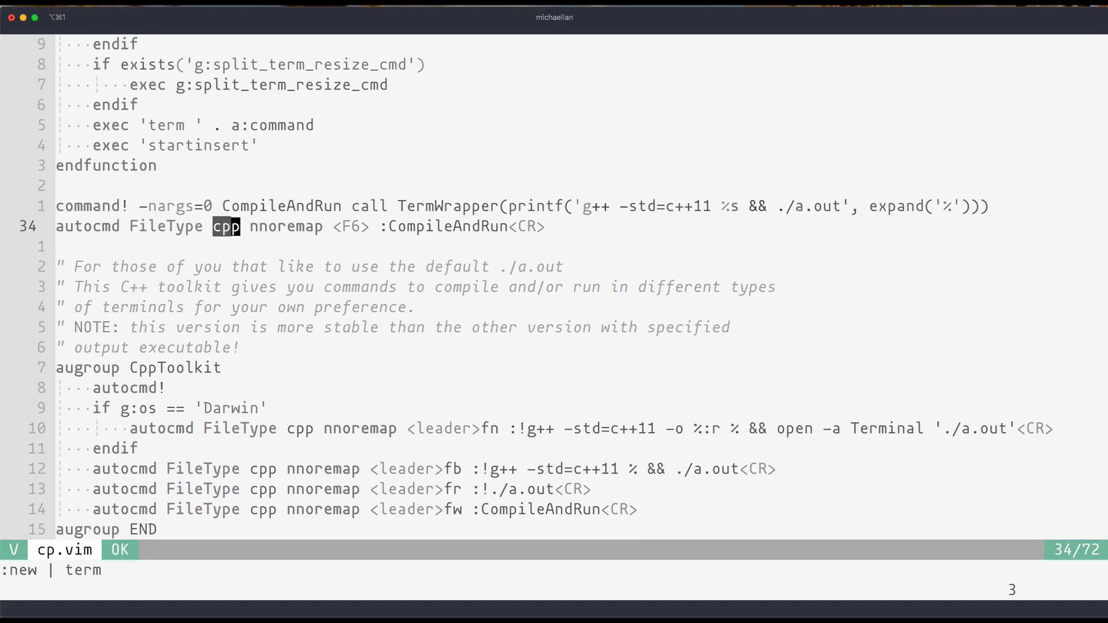
key("Escape")
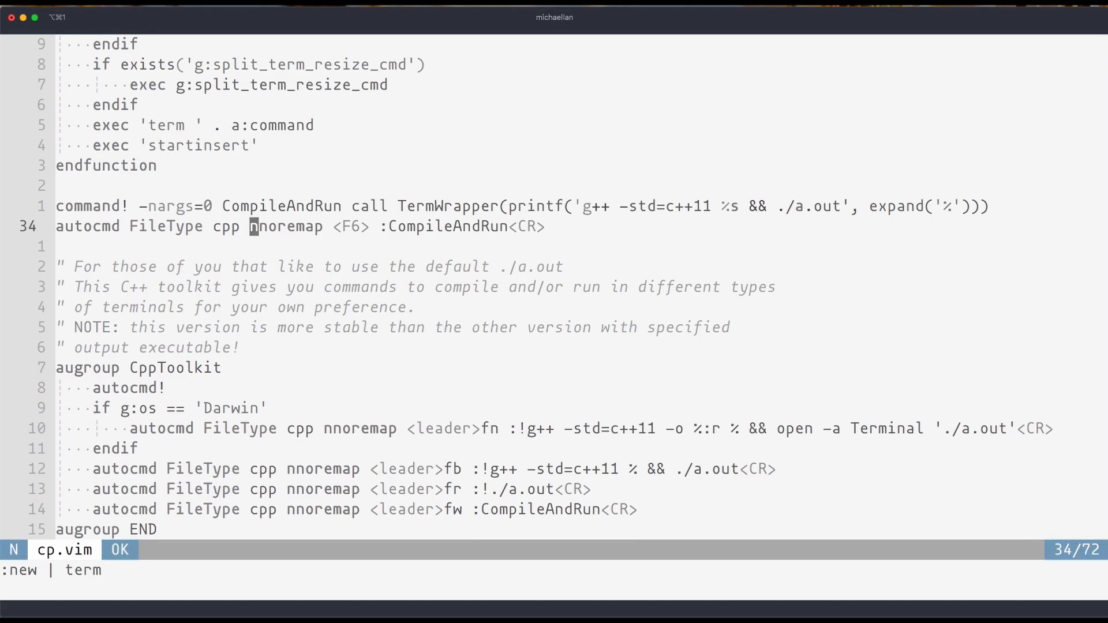
key("v")
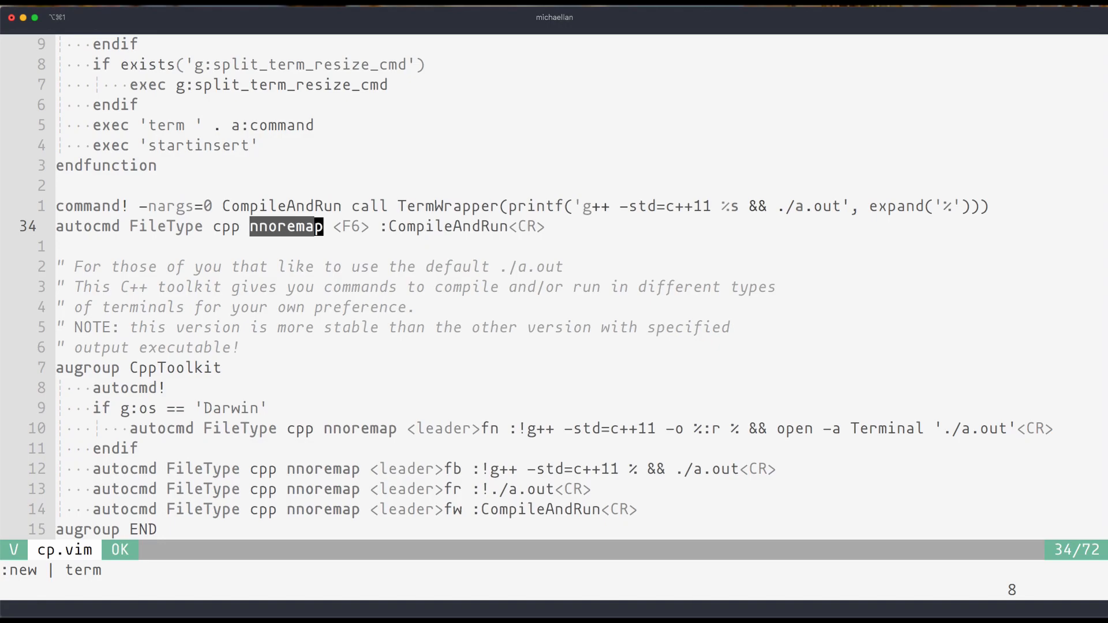
key("Escape")
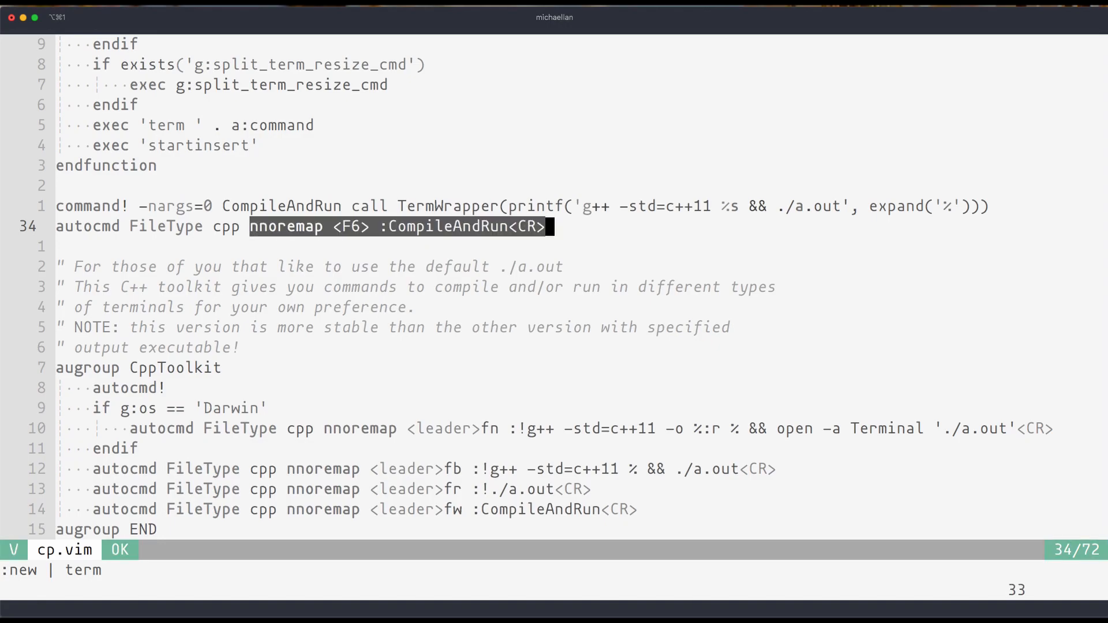
key("Escape")
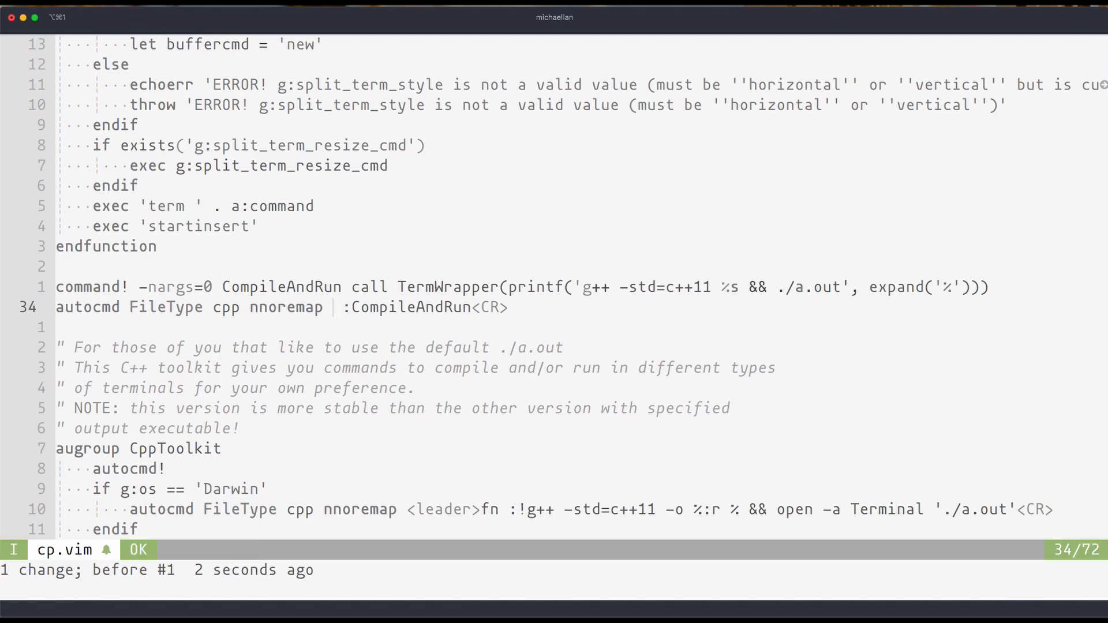
Replace <F6> with <leader>fw on the CompileAndRun autocmd line and write the file
type("<leader>fw")
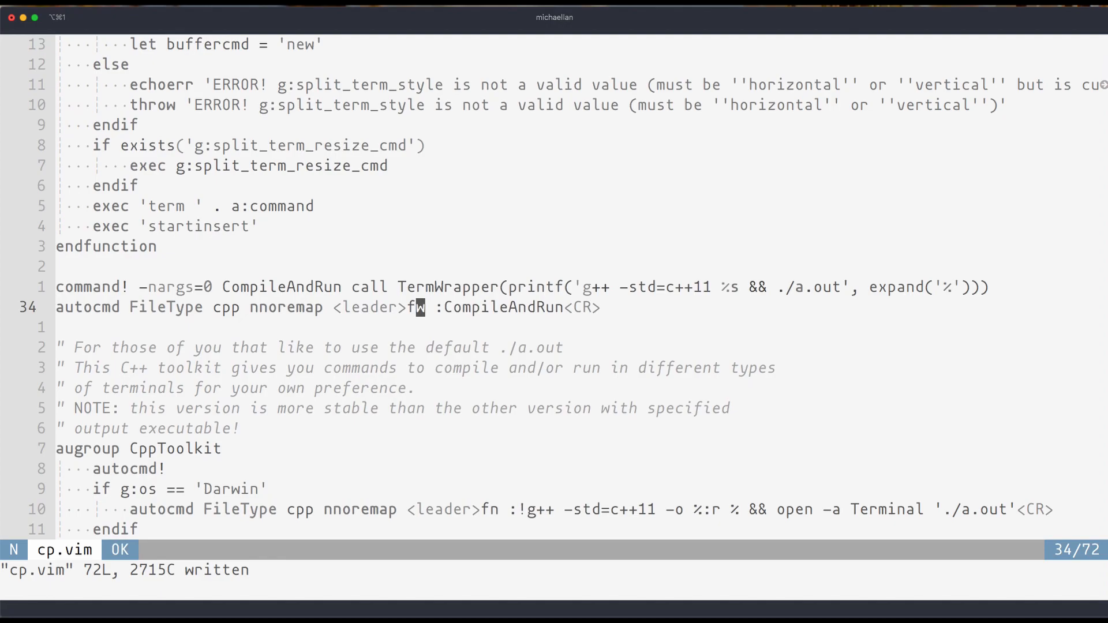
scroll("down", 3)
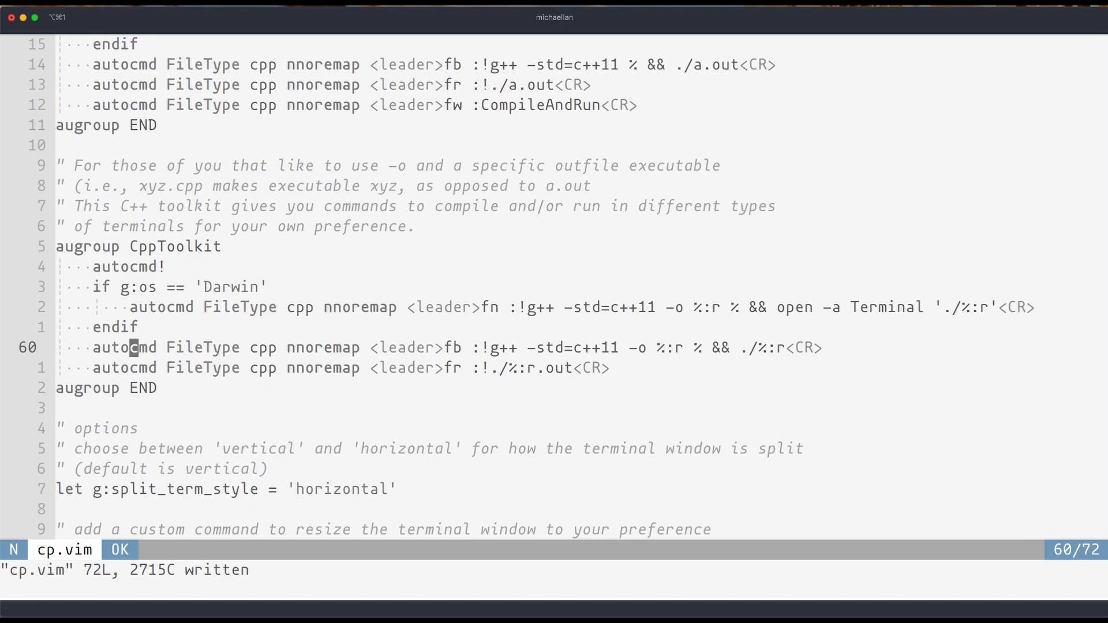
scroll("down", 3)
type("nvim exa")
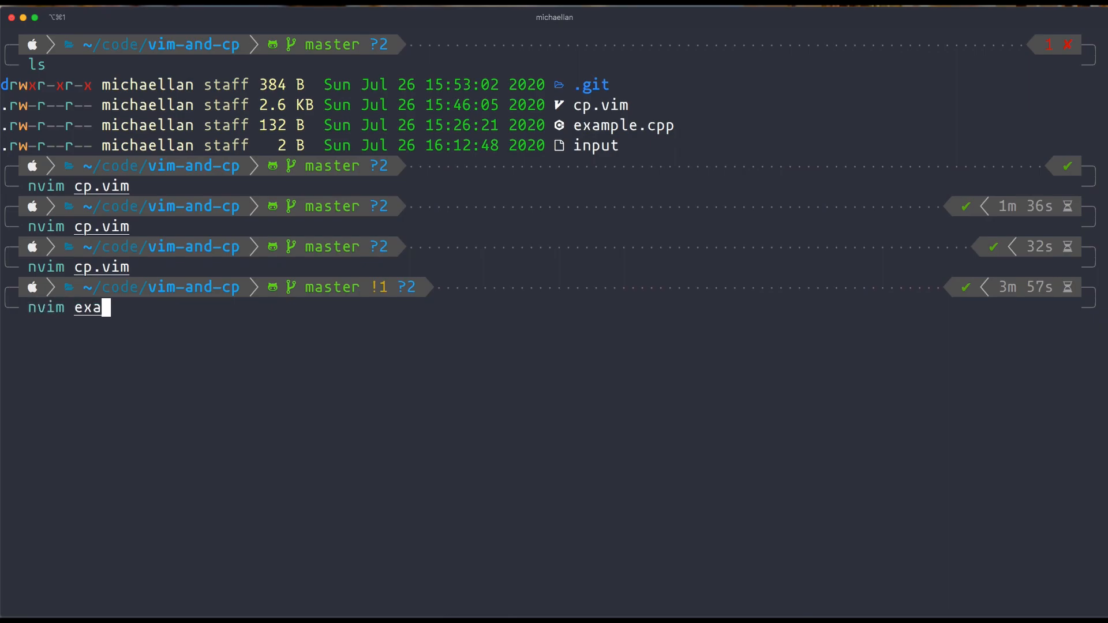
Launch Neovim on example.cpp using tab-completed file name
key("Enter")
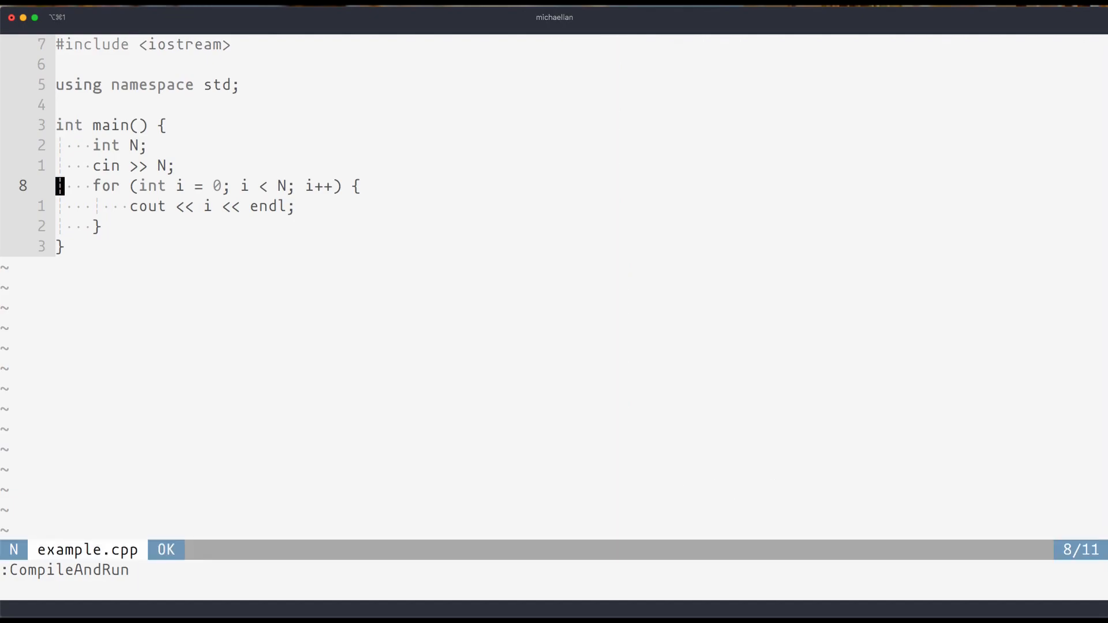
Run :CompileAndRun so example.cpp prints 0 to 3 for input 4
key("enter")
type("4")
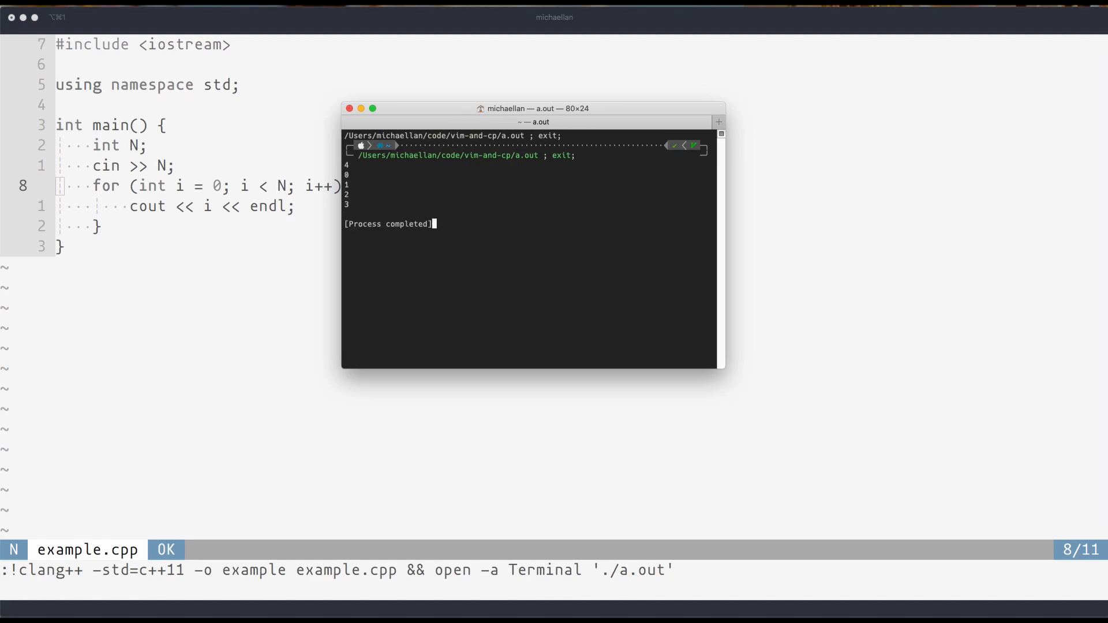
mouse_move(415, 175)
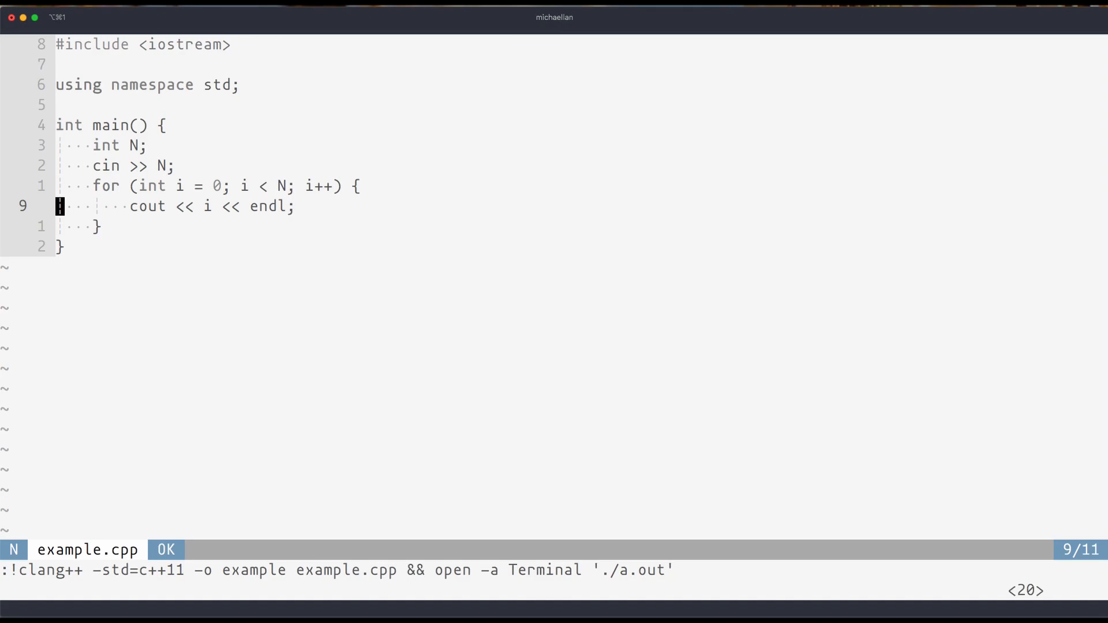
Delete the 'cin >> N;' line with dd, leaving N uninitialized
key("enter")
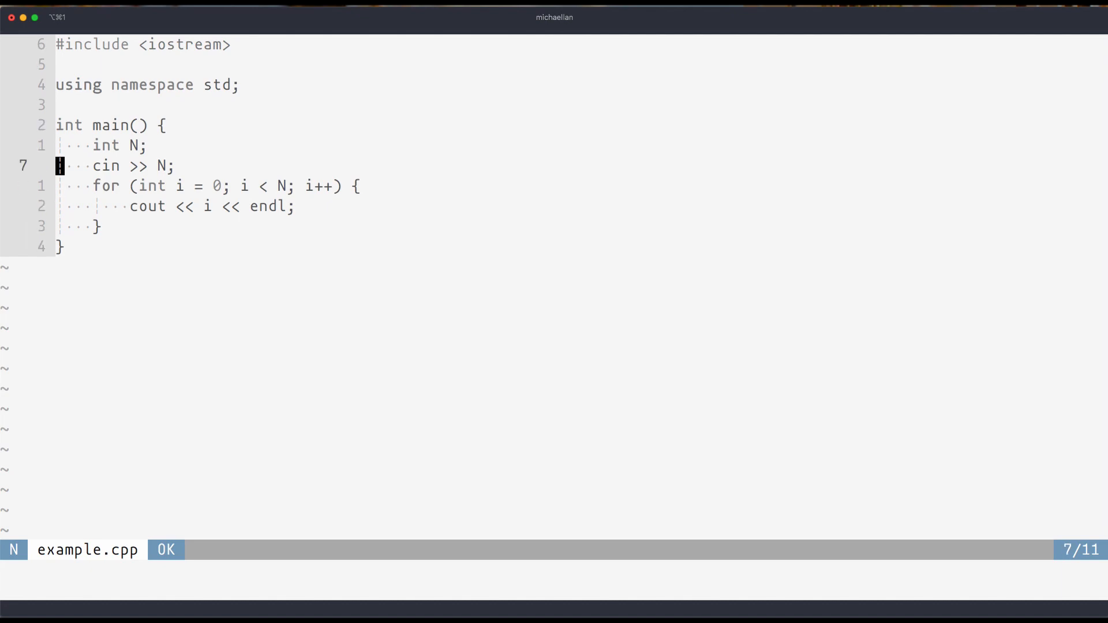
key("d")
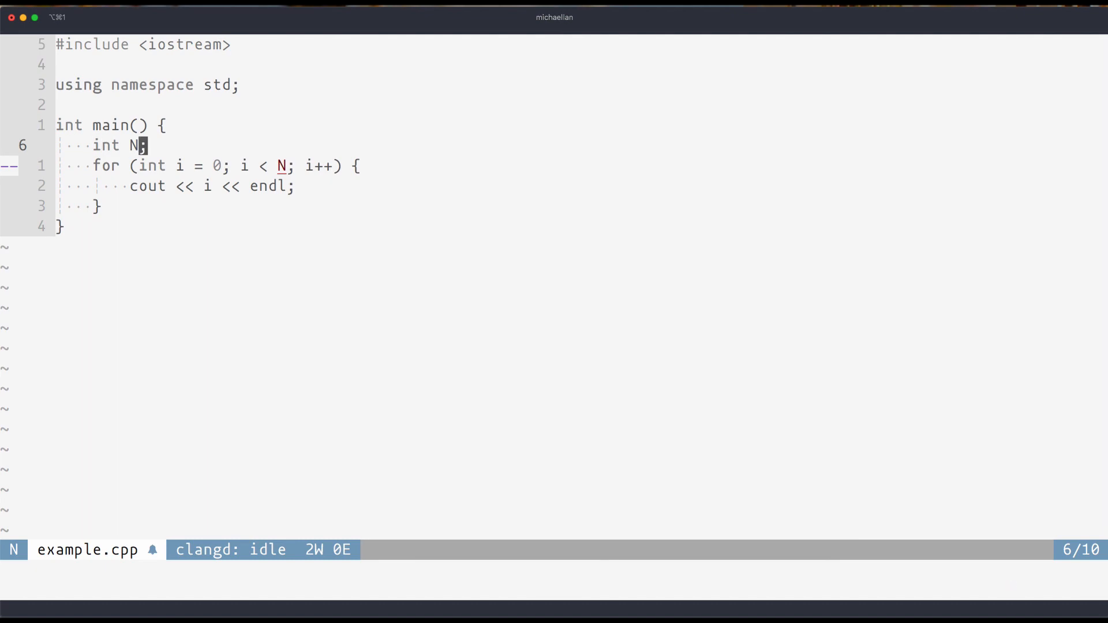
Initialize N to 10 and compile-and-run via the <leader>fb clang++ mapping
type("= 10")
left_click(555, 571)
type("!clang++ -std=c++11 example.cpp && ./a.out")
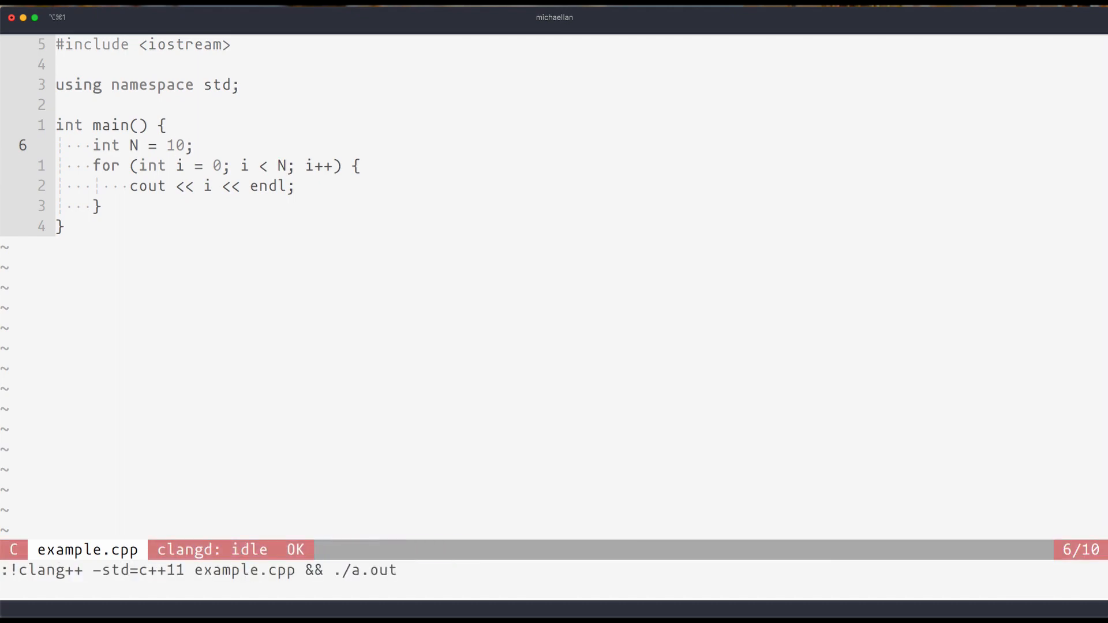
key("Enter")
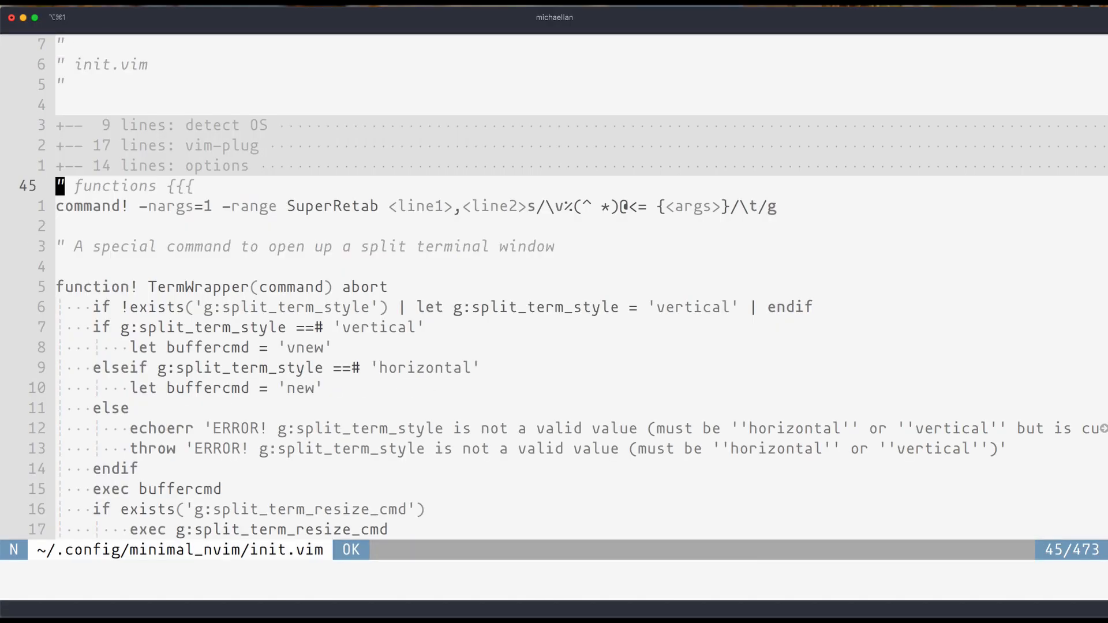
Inspect and line-select the CompileAndRunWithFile definition in init.vim, then quit with :q
scroll("down", 3)
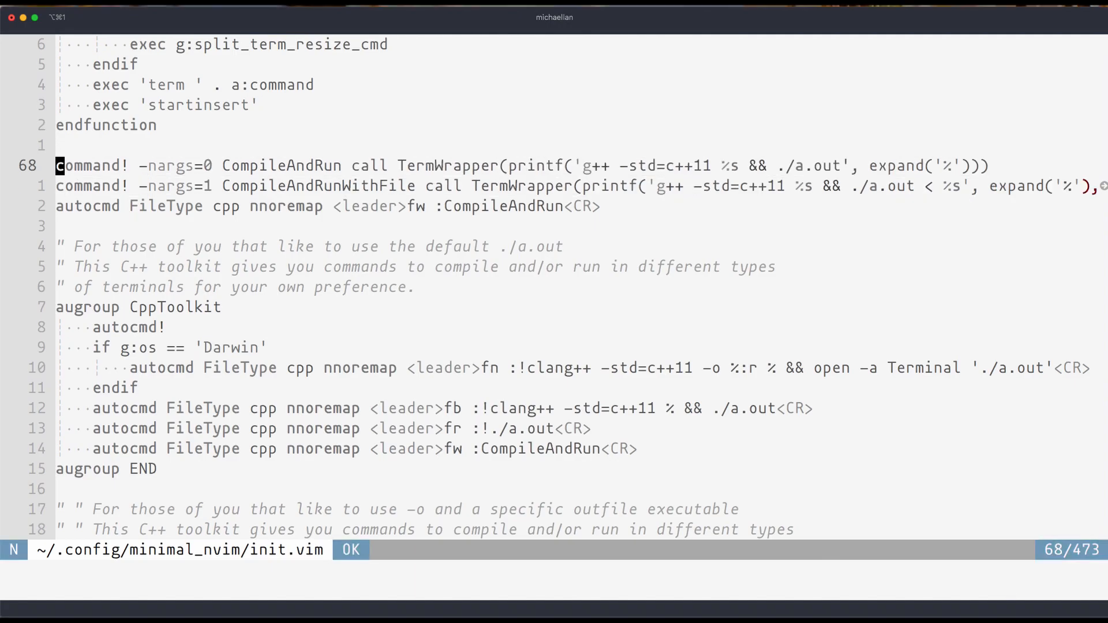
key("j")
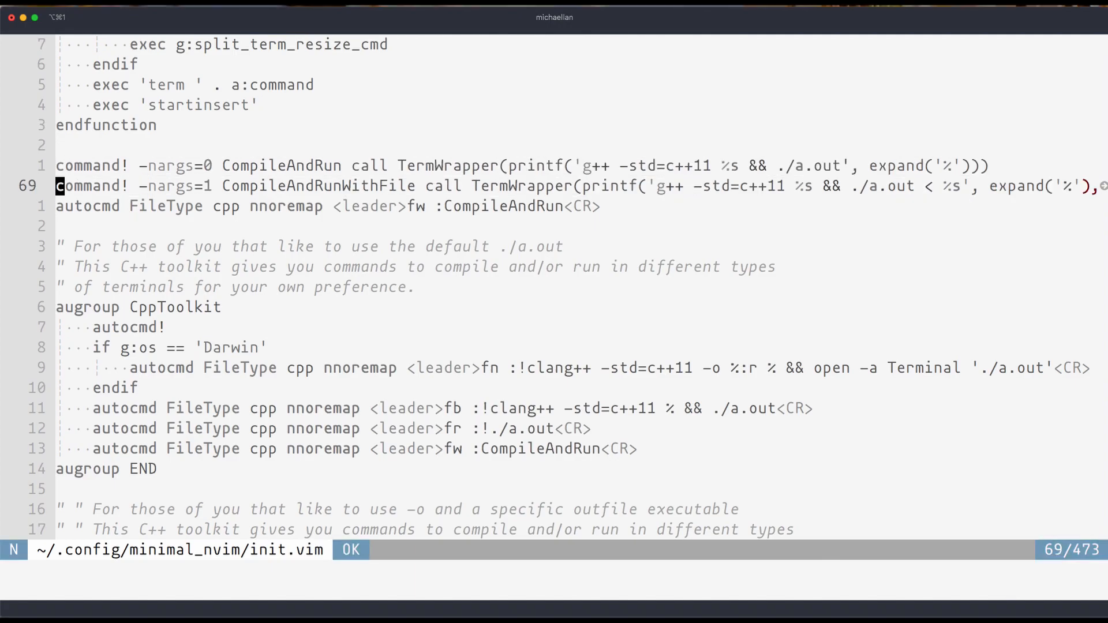
key("V")
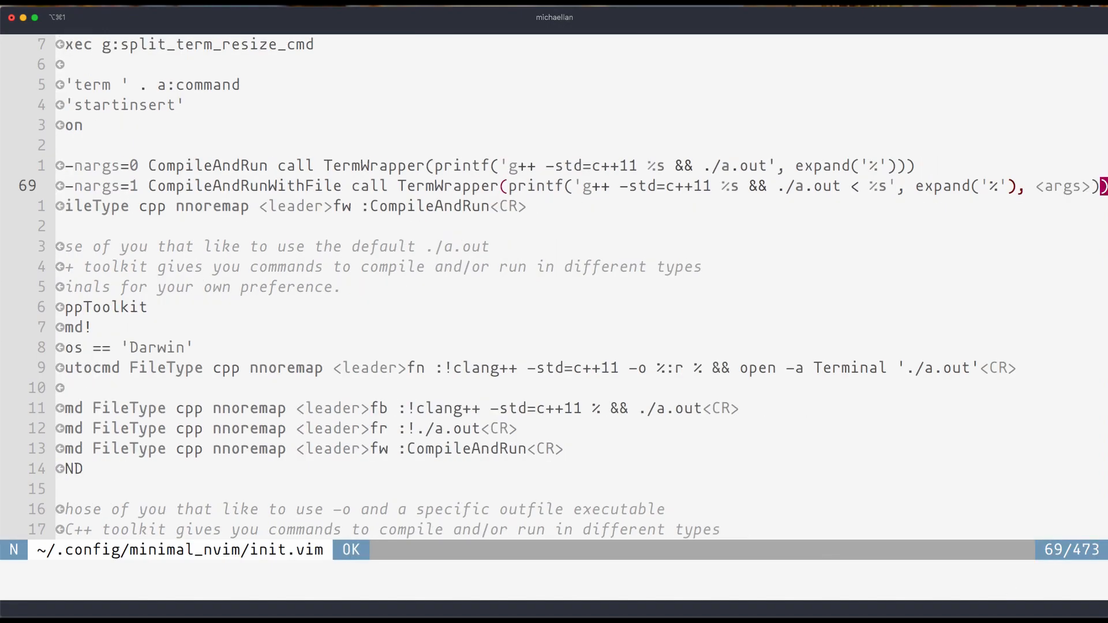
key("V")
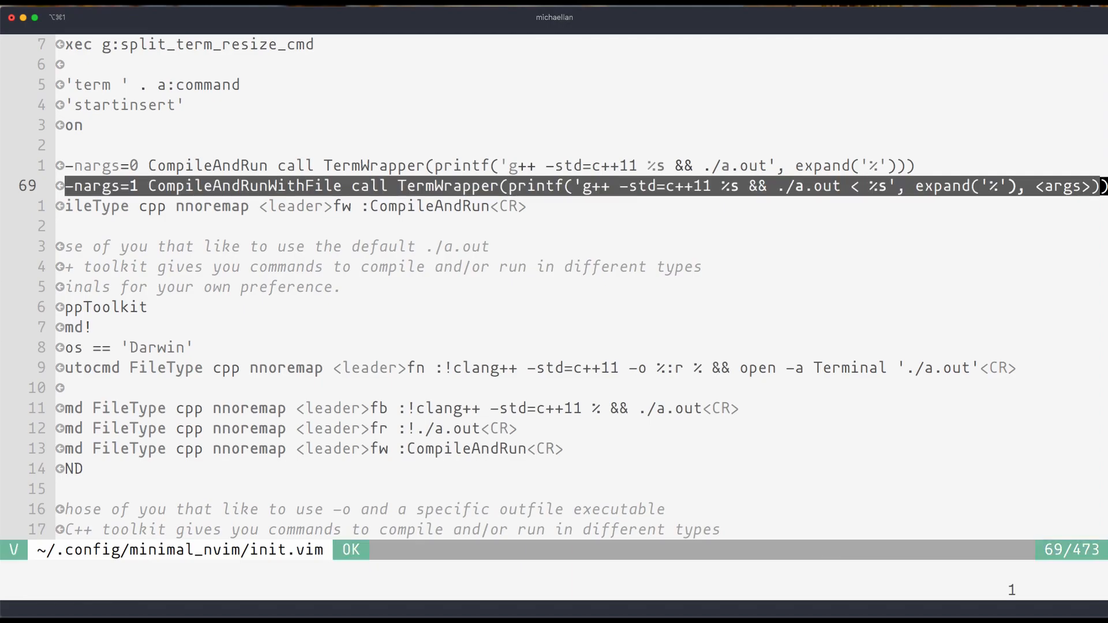
key("Escape")
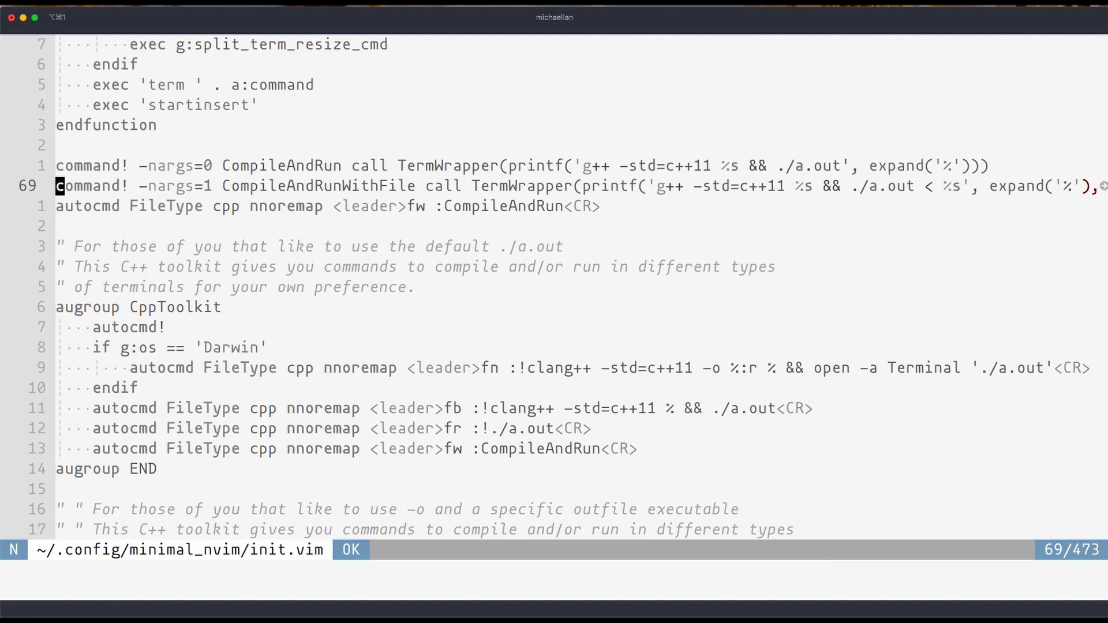
key("V")
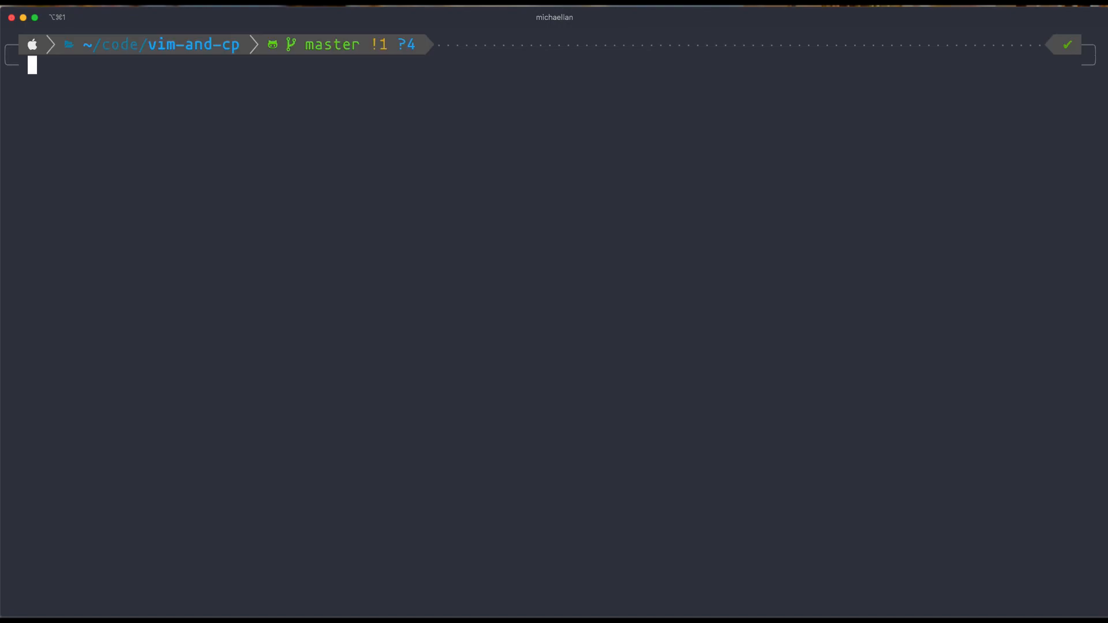
Show the input file containing 5 with bat, then launch Neovim on example.cpp
type("bat input")
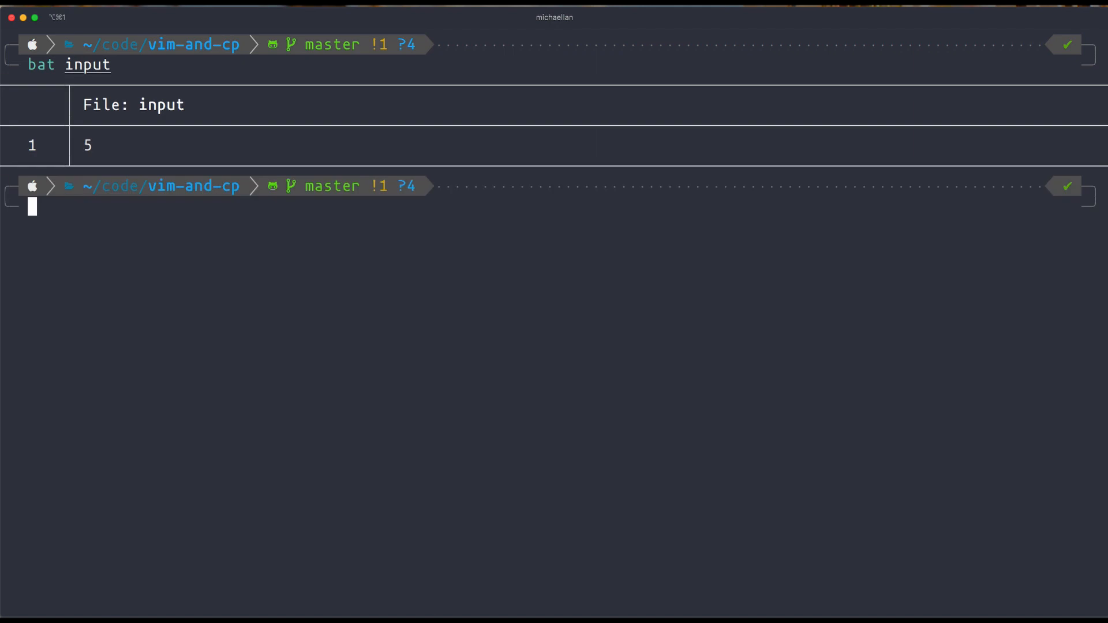
type("nv")
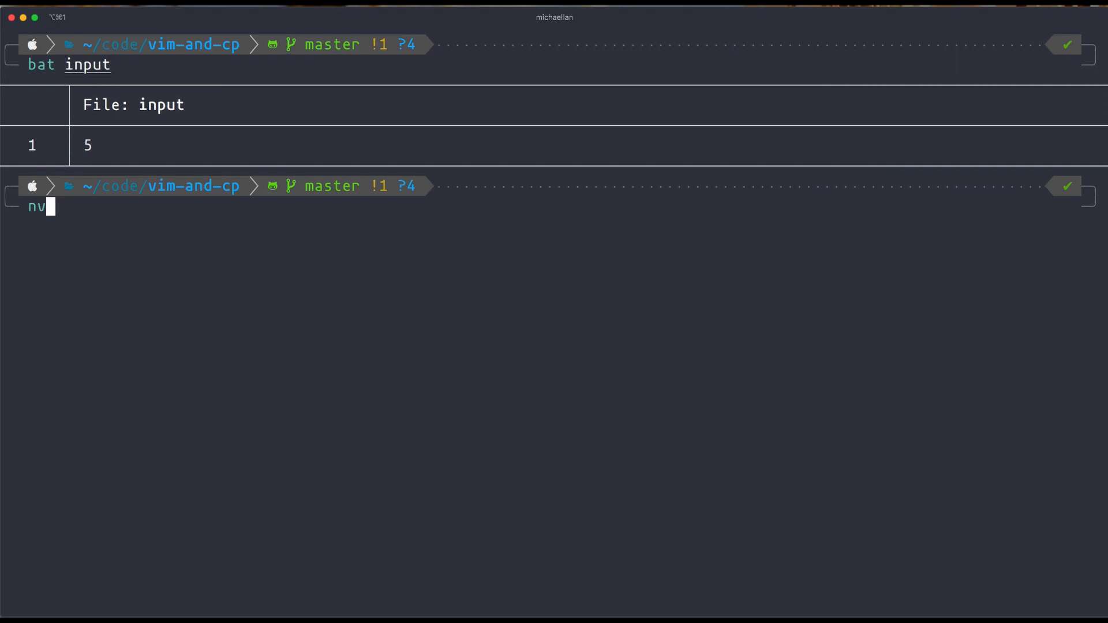
type("im example")
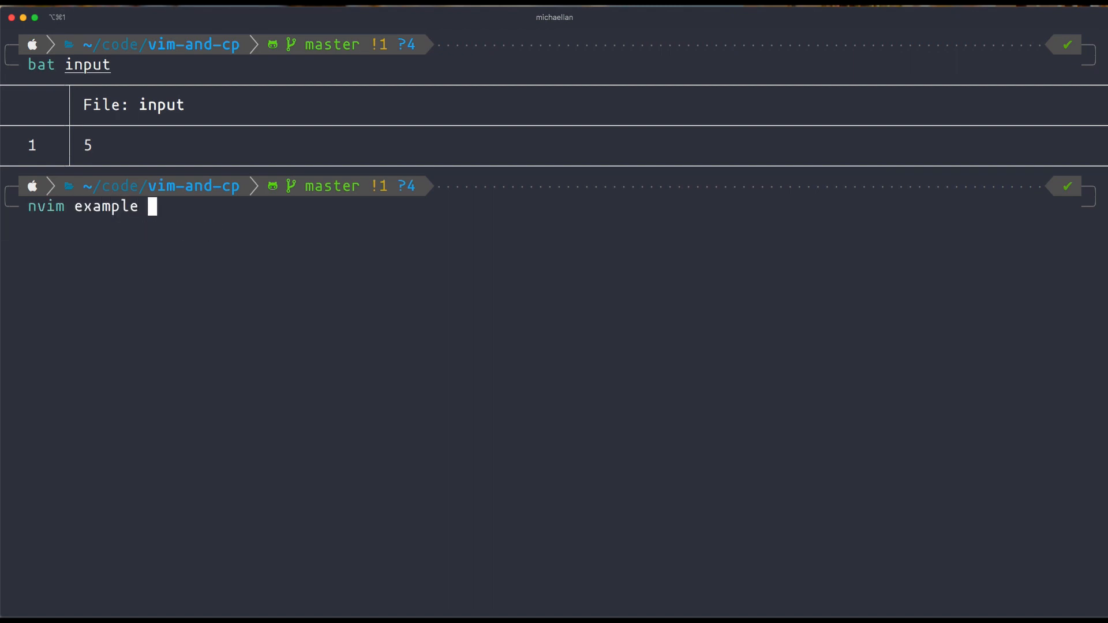
key("enter")
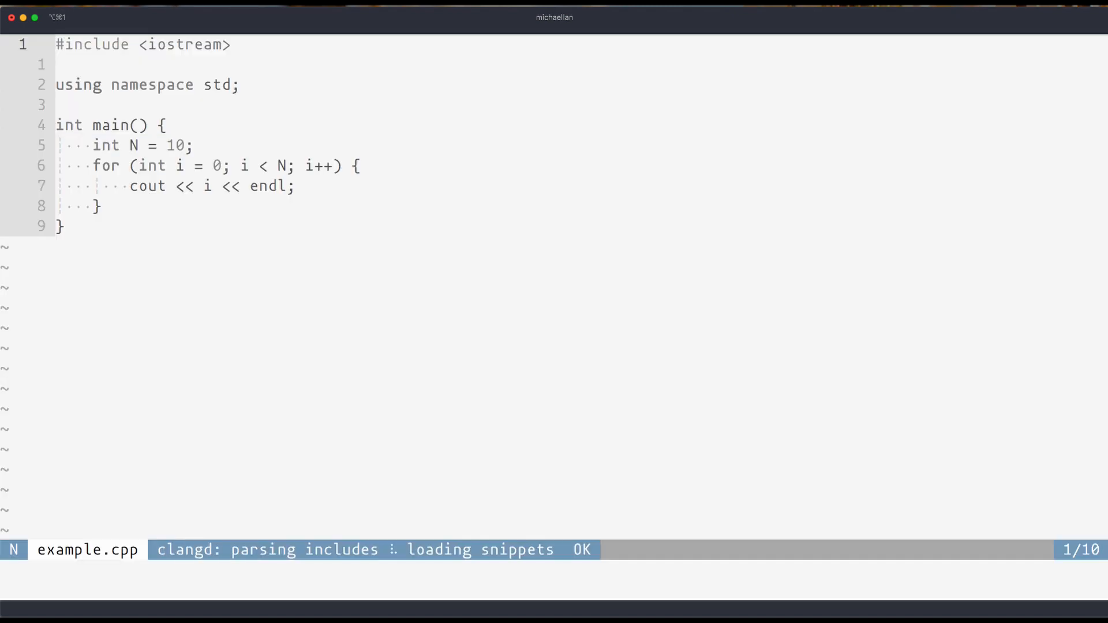
Undo N = 10, restore 'cin >> N;', and begin the :CompileAndRunWithFile command
key("u")
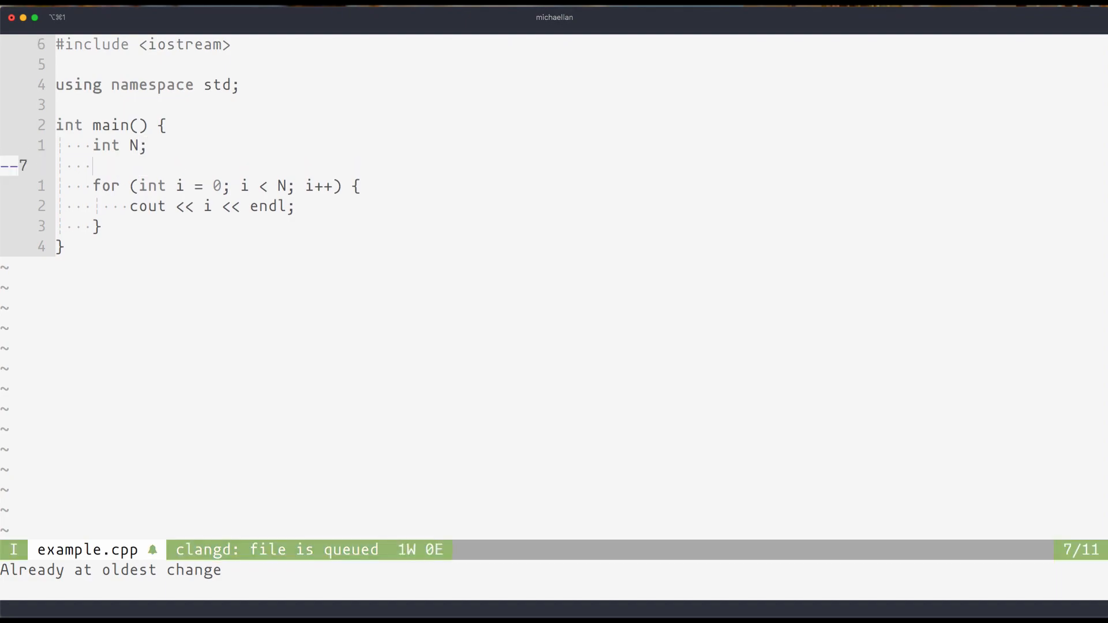
type("cin >> N;")
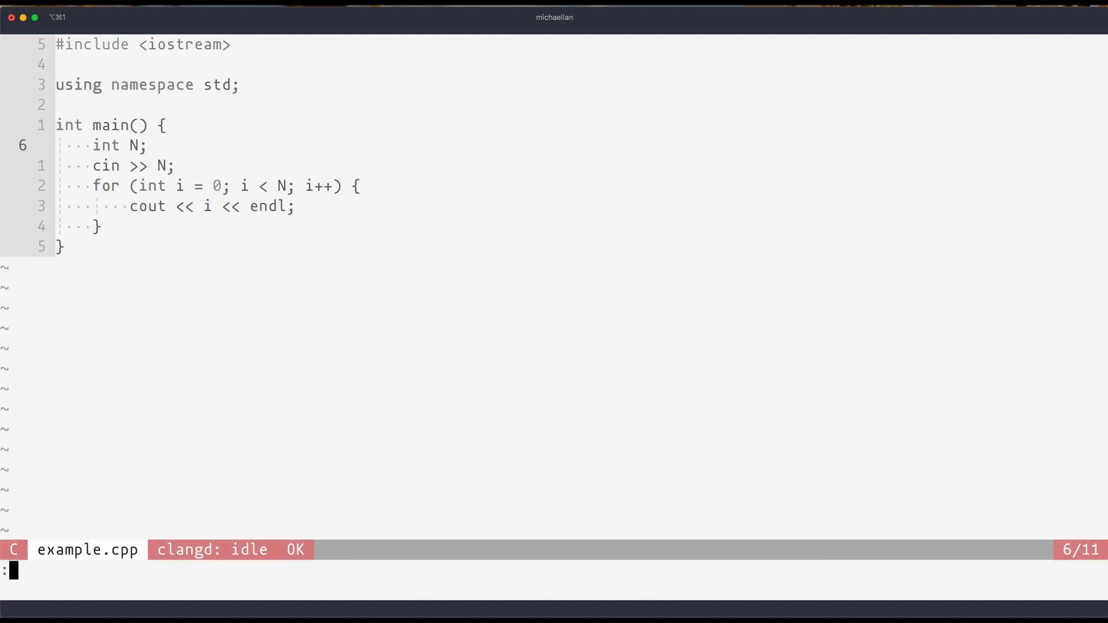
type(":CompileAndRunWithFile")
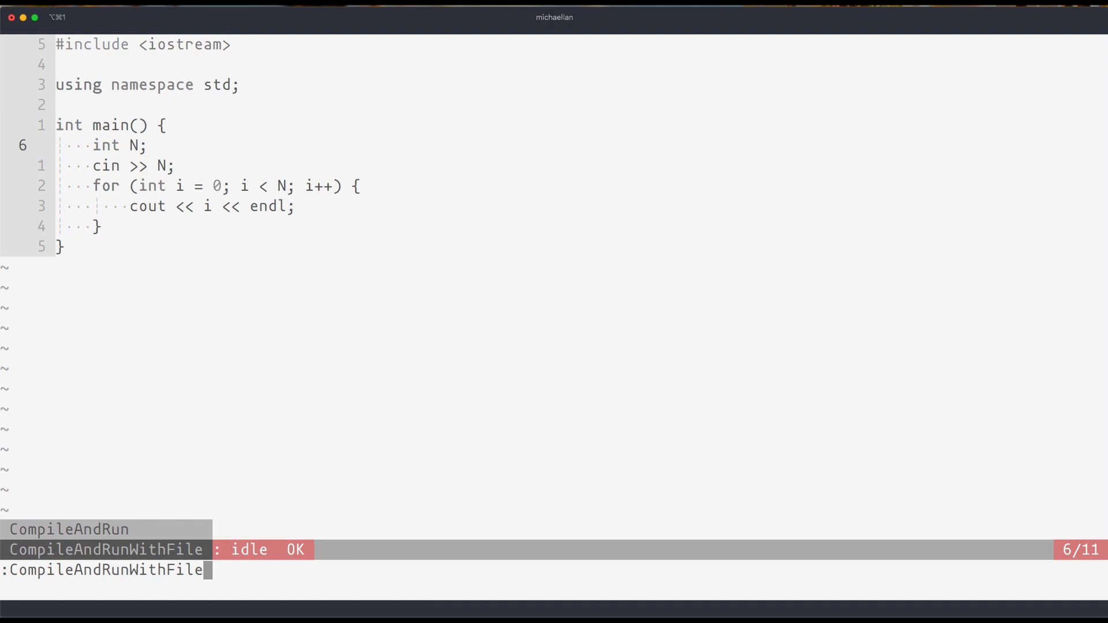
Run :CompileAndRunWithFile "input" so the split prints 0 through 4, exit status 0
type("\"input")
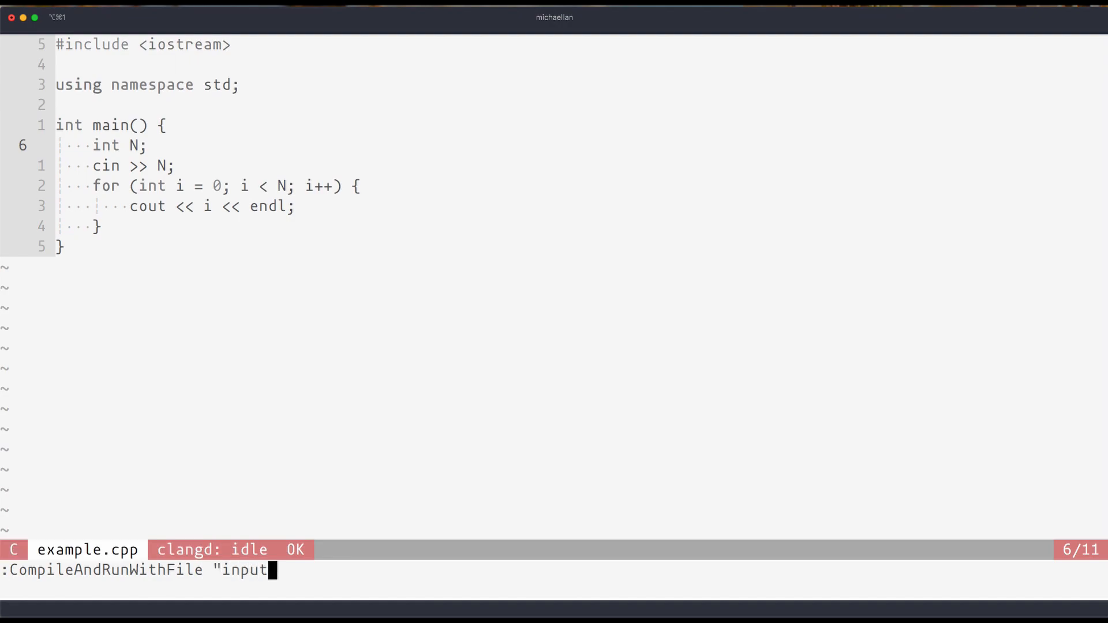
key("enter")
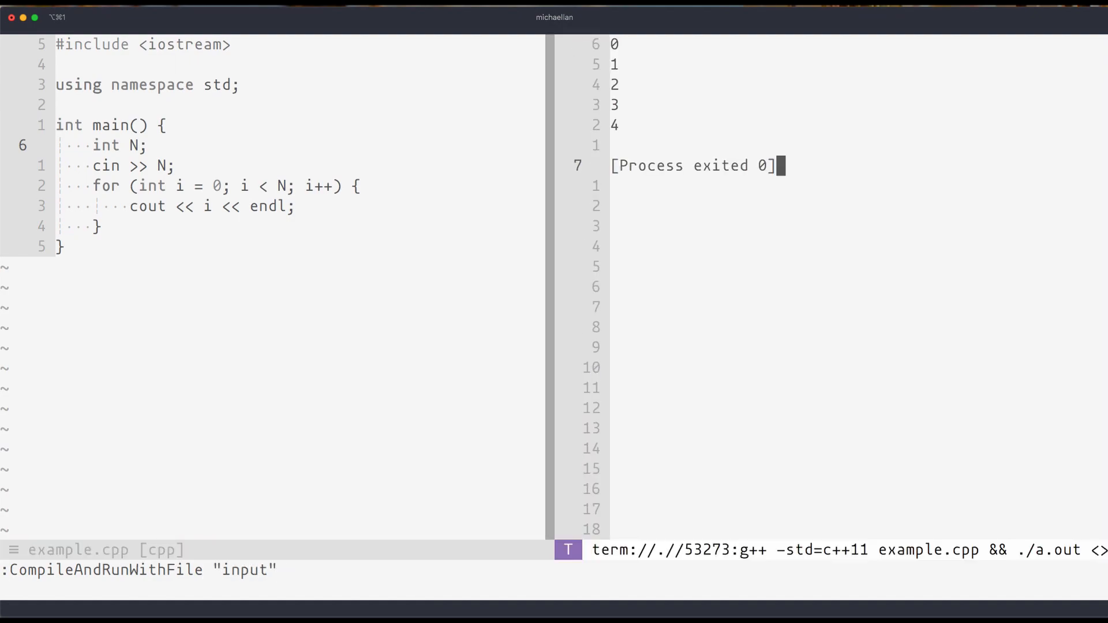